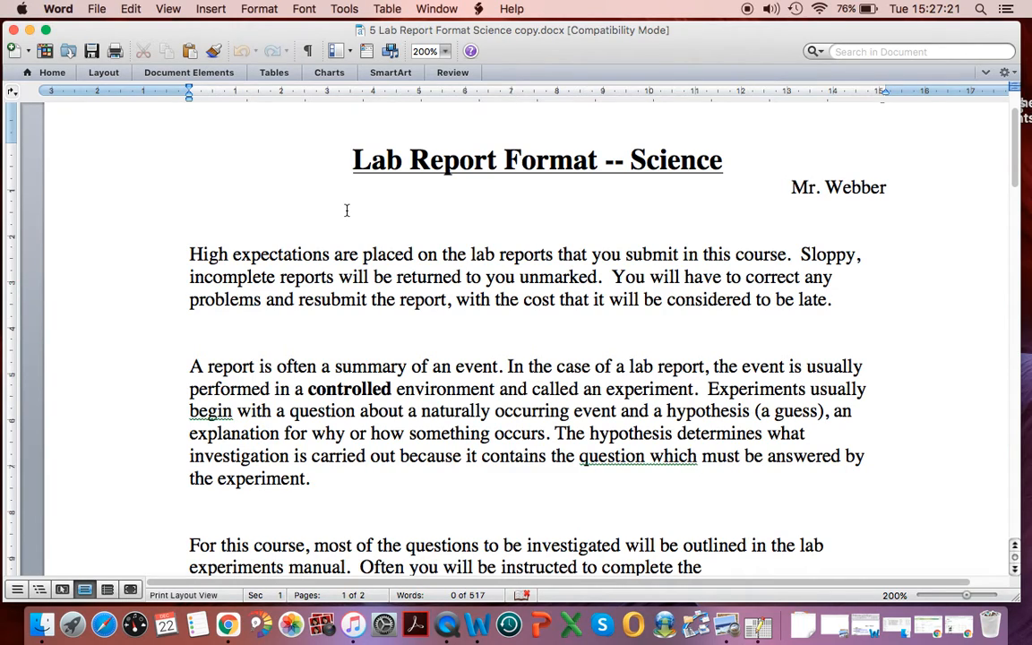
- Scroll from the title down to the bulleted lab report requirements and read through them line by line
click(351, 159)
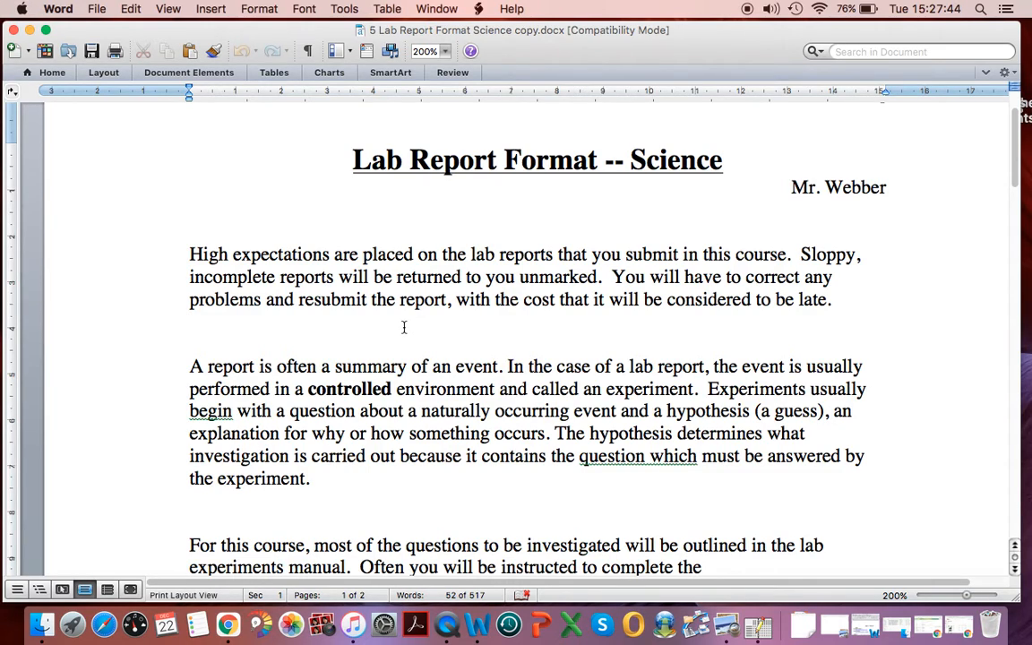
click(190, 322)
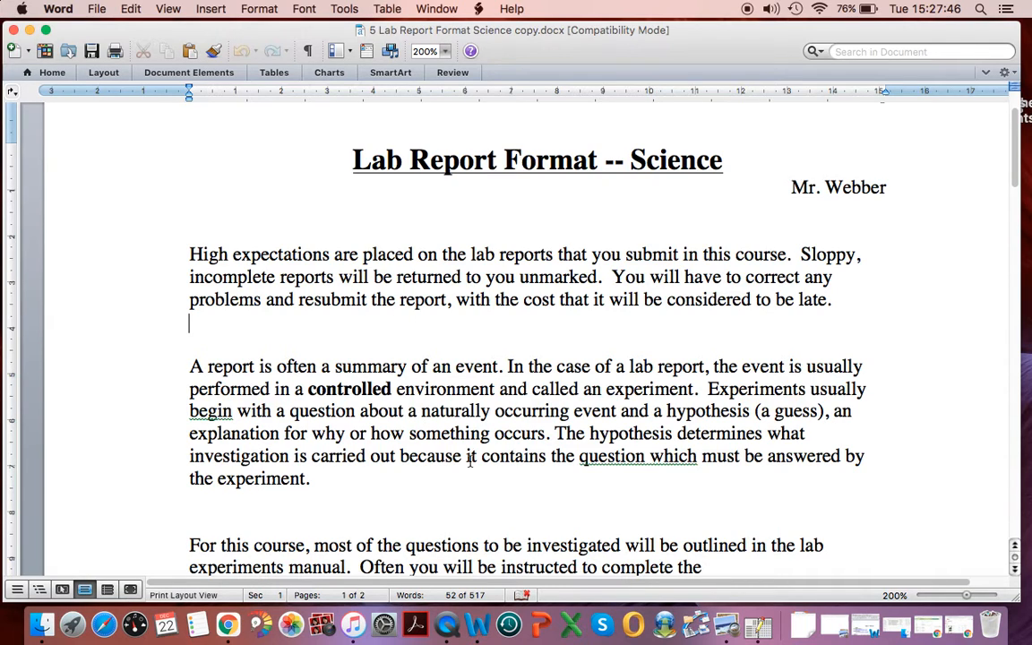
scroll(down, 3)
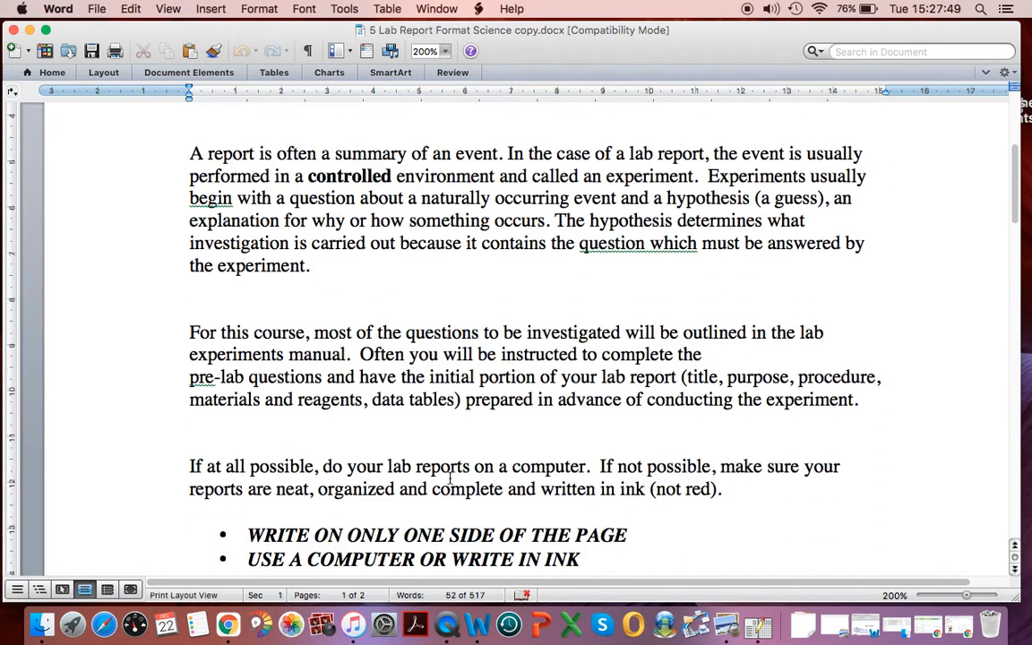
scroll(down, 3)
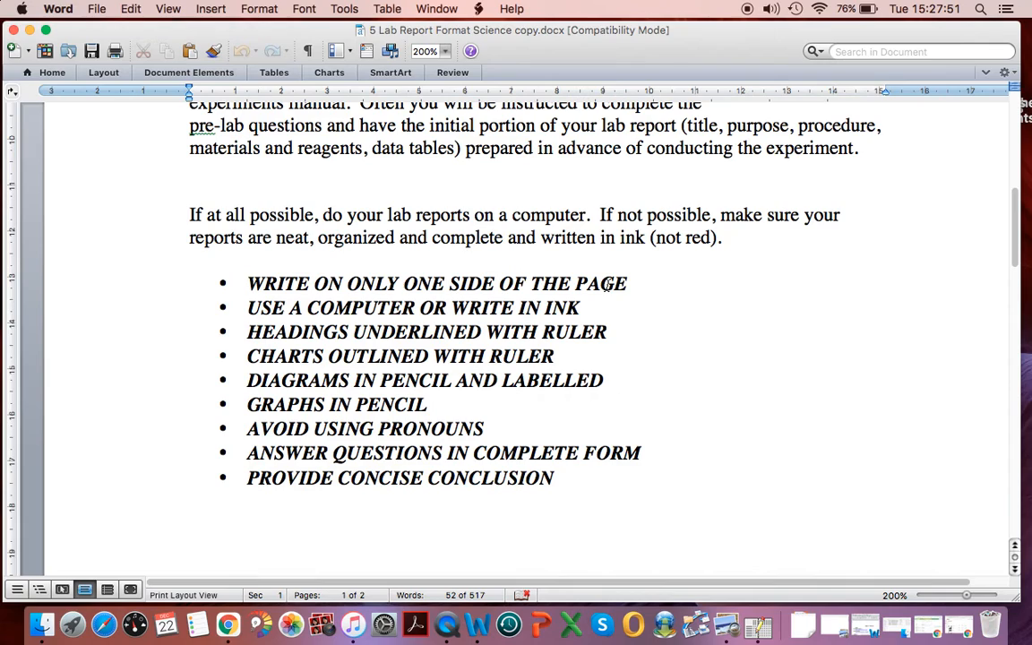
mouse_move(631, 285)
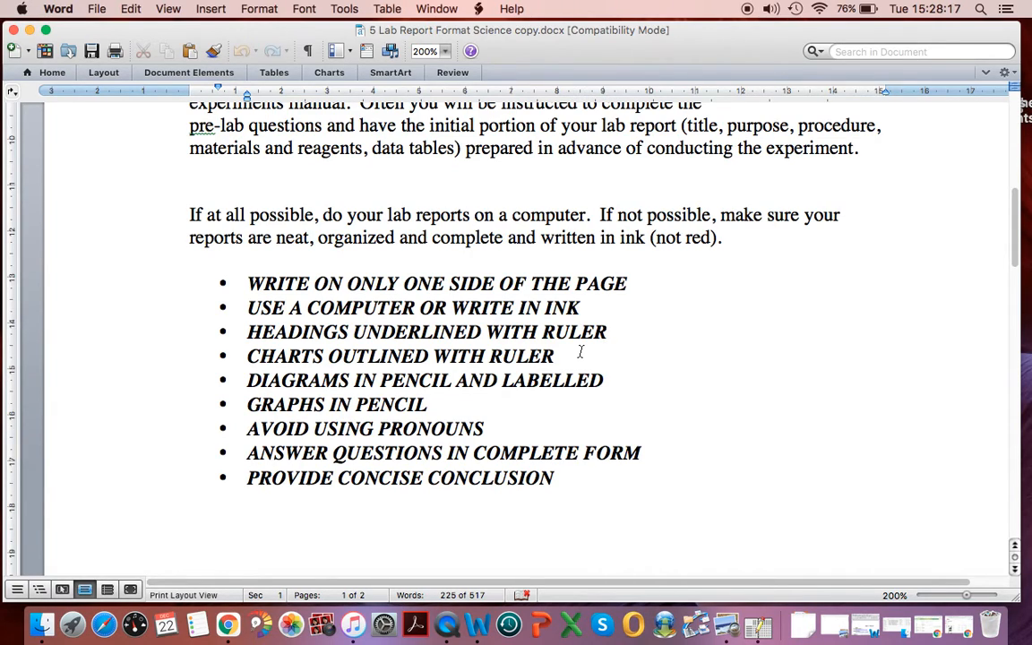
click(610, 332)
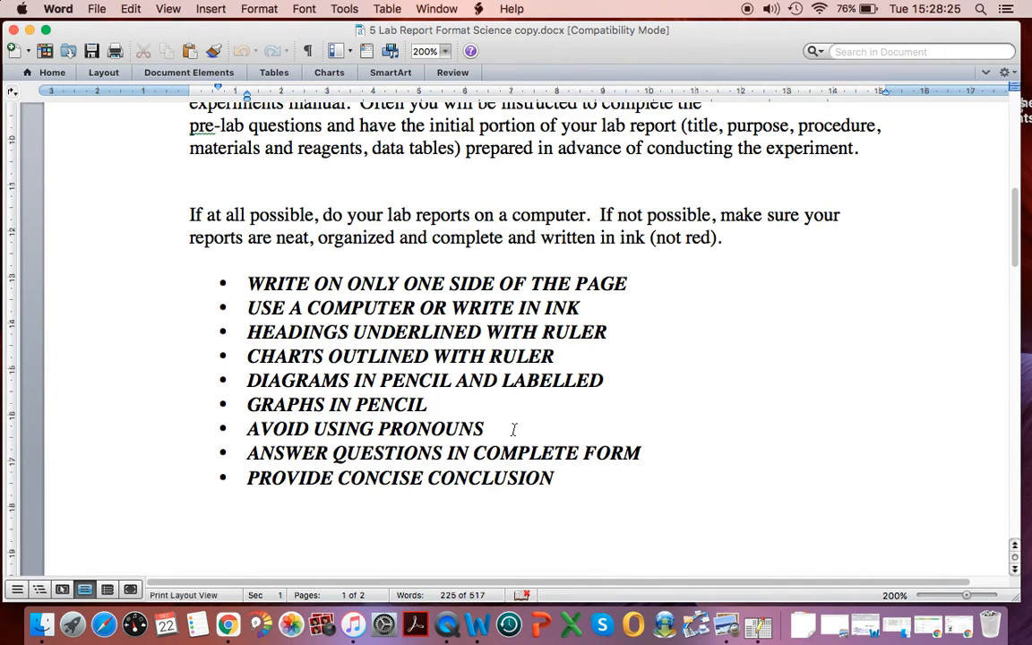
click(610, 331)
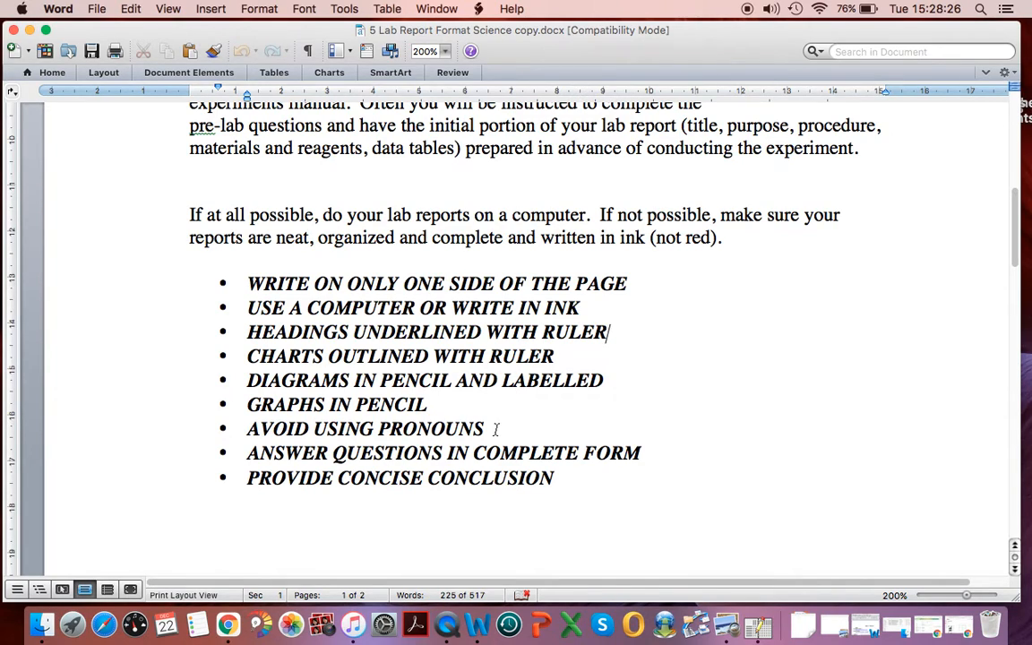
mouse_move(664, 452)
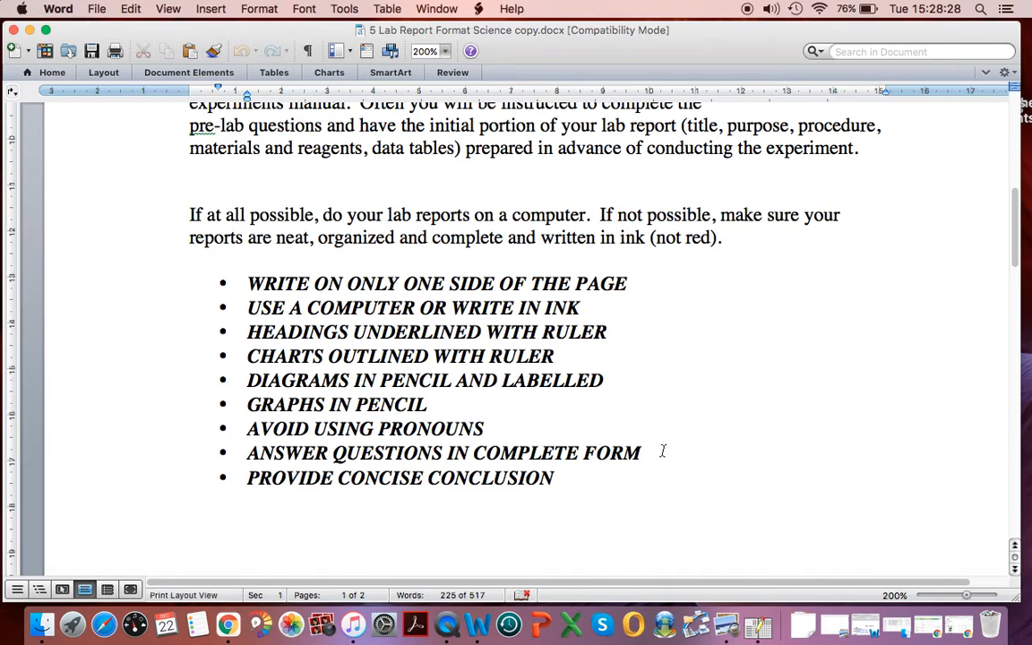
click(609, 331)
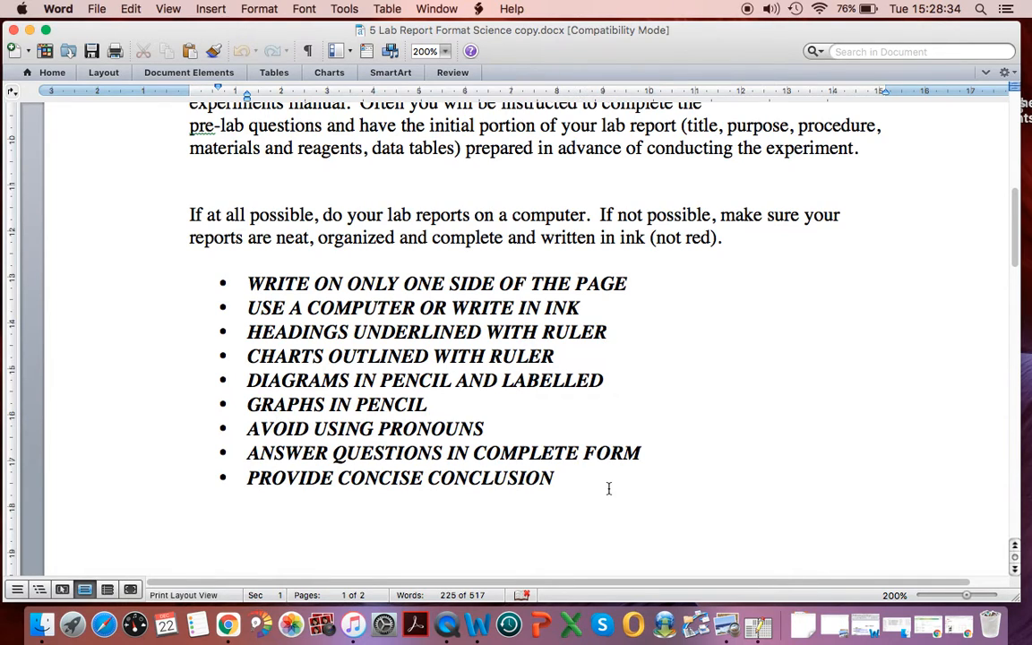
- Scroll through page 2's section headings and Conclusion to the final 'In sum' paragraph between the dashed lines
scroll(down, 3)
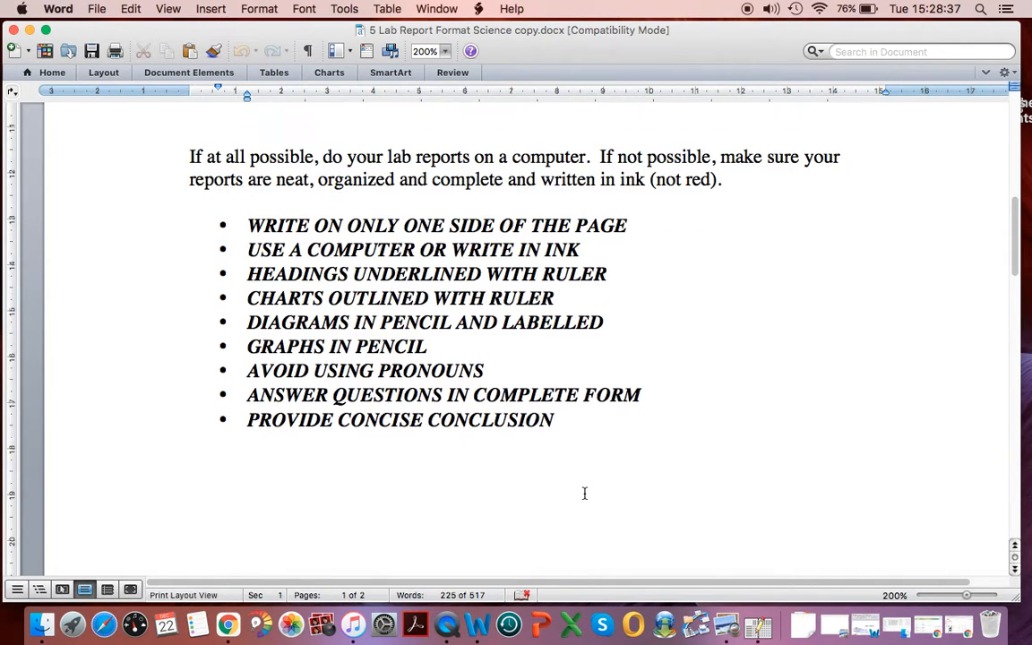
scroll(down, 3)
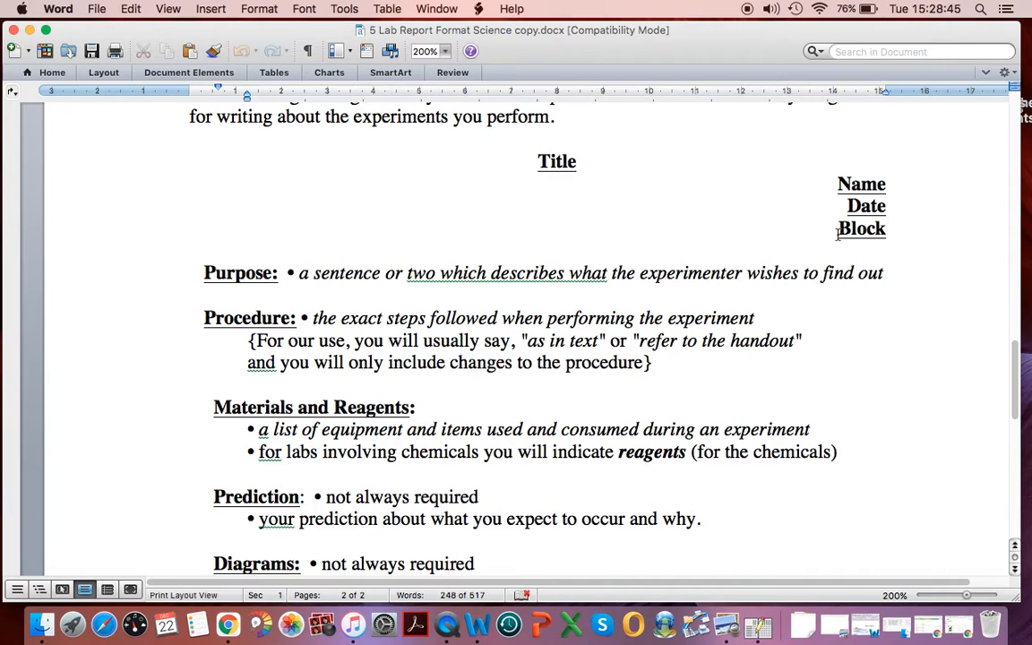
mouse_move(434, 288)
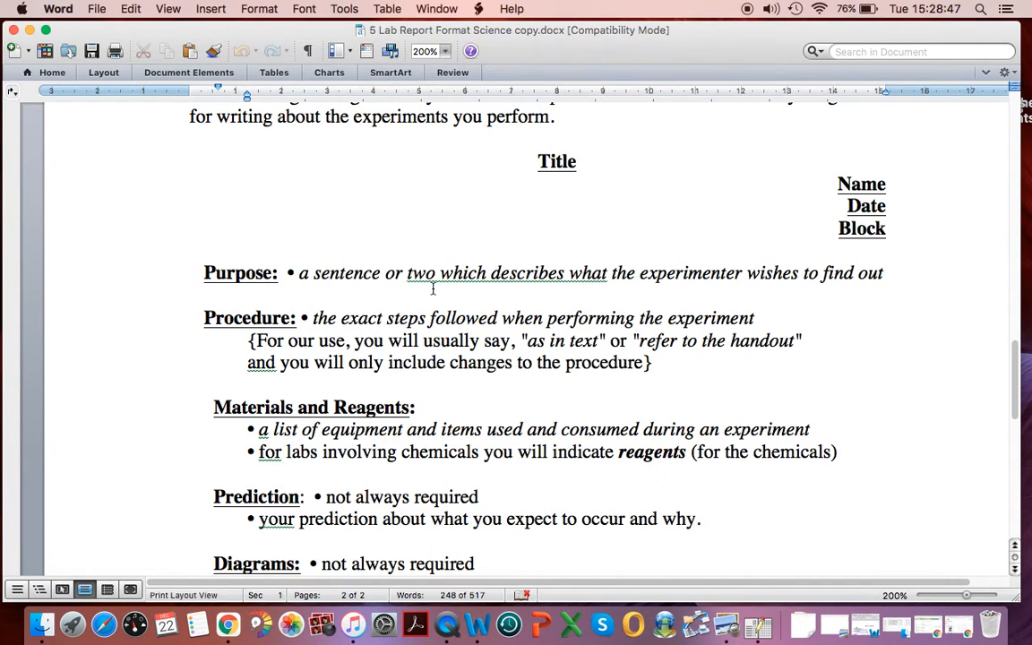
scroll(down, 3)
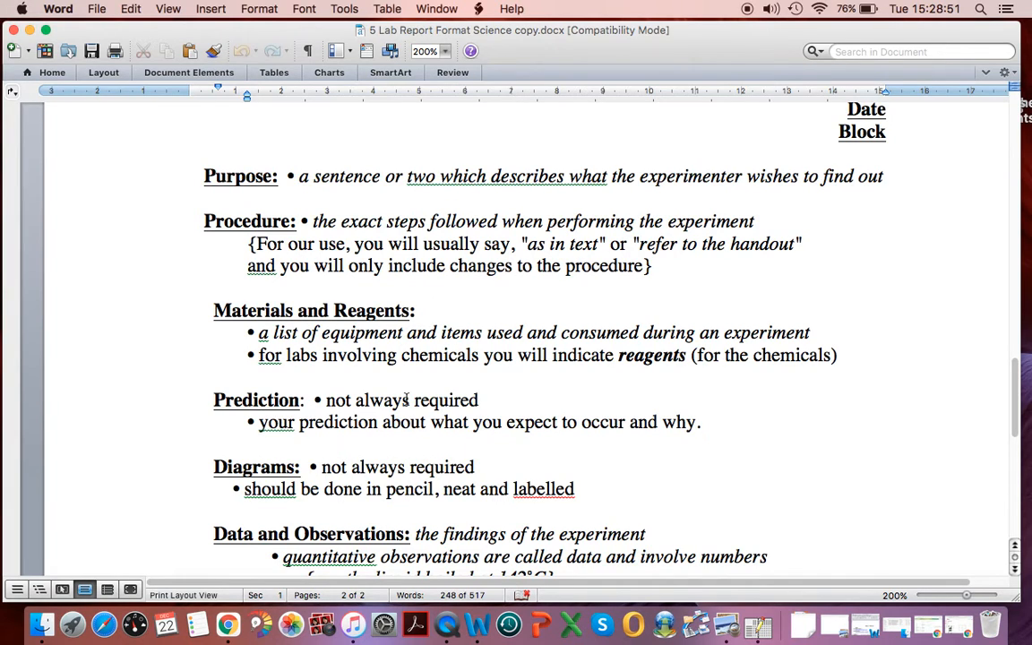
scroll(down, 3)
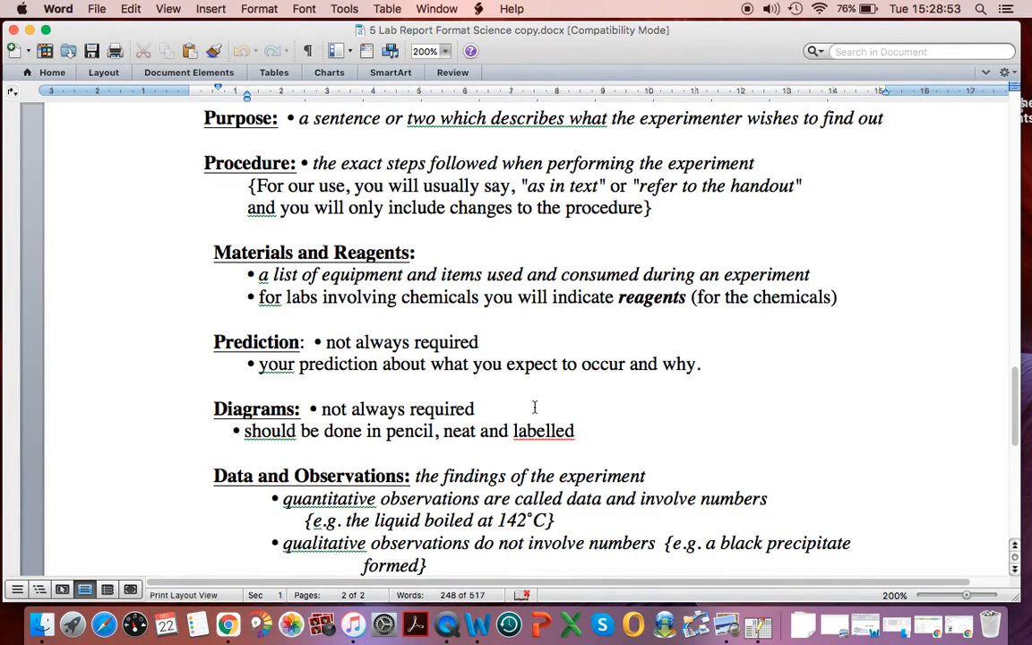
scroll(down, 3)
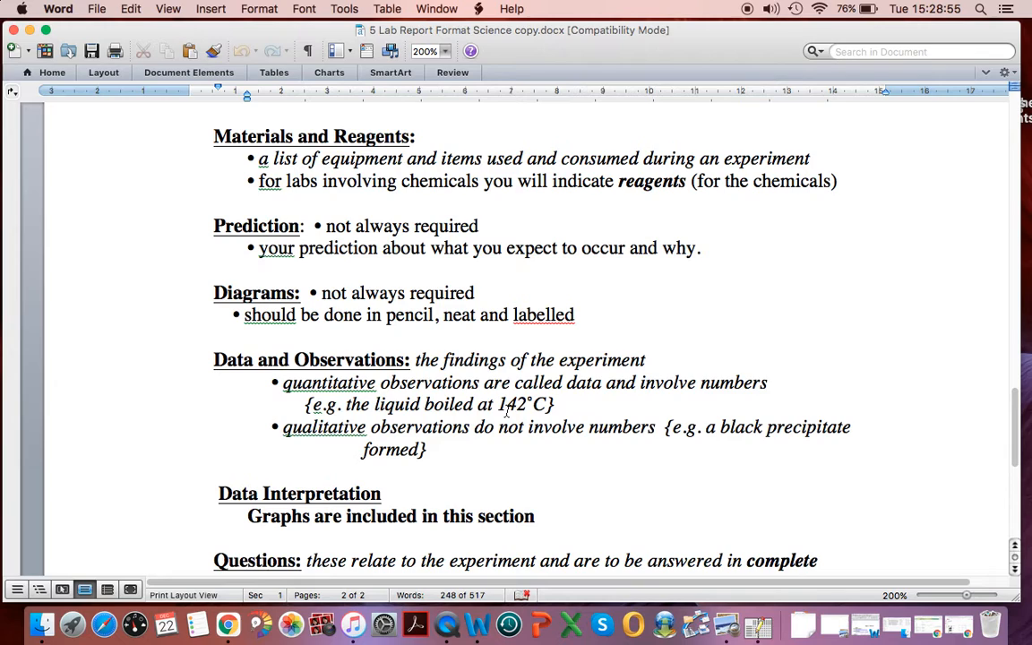
scroll(down, 3)
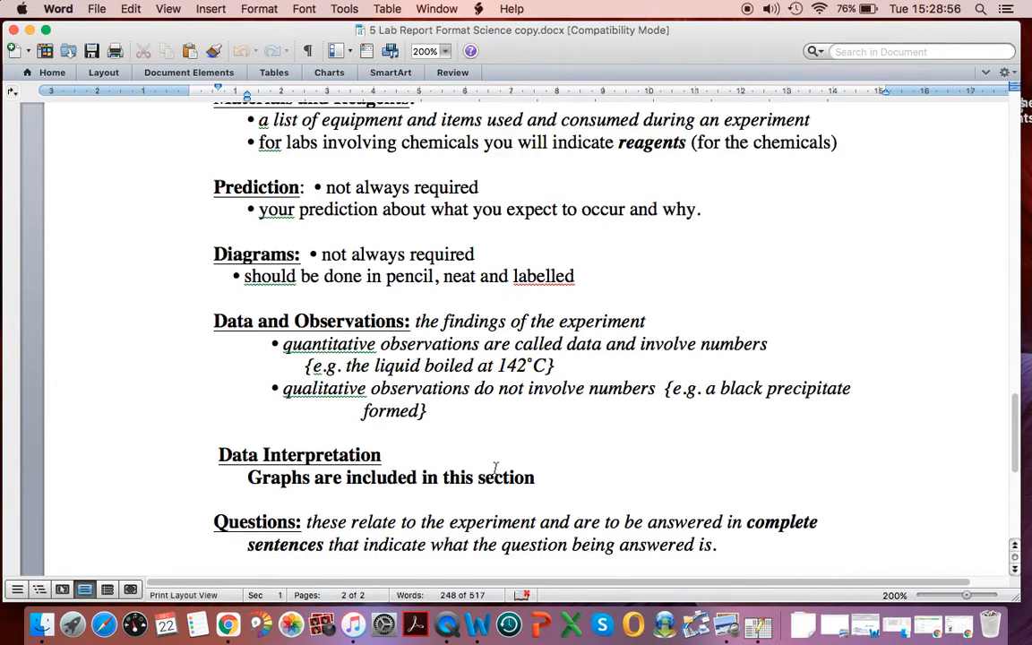
scroll(down, 3)
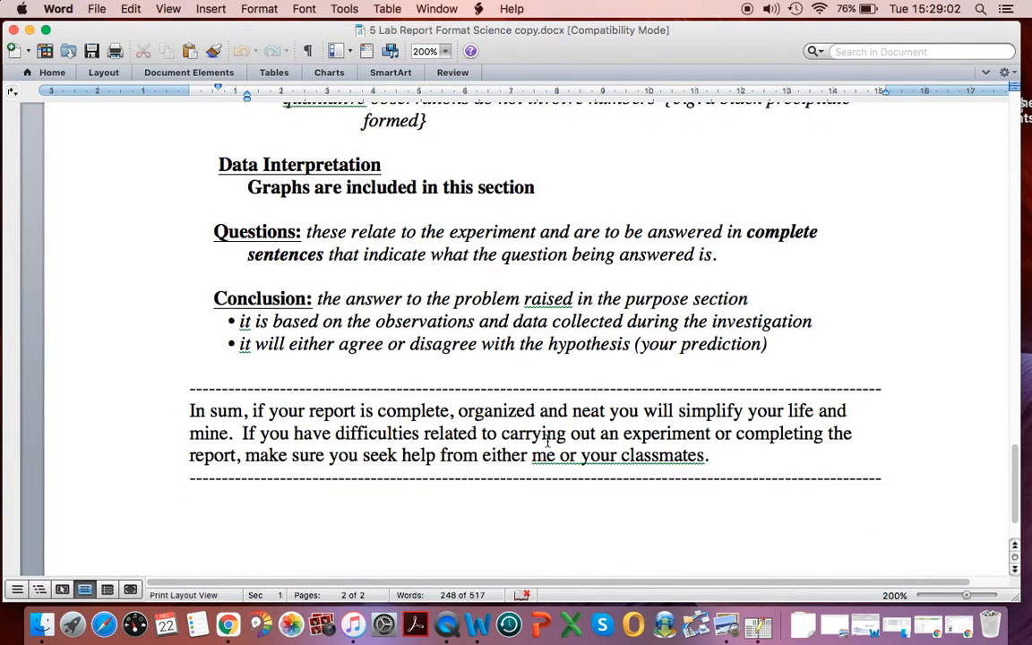
mouse_move(588, 409)
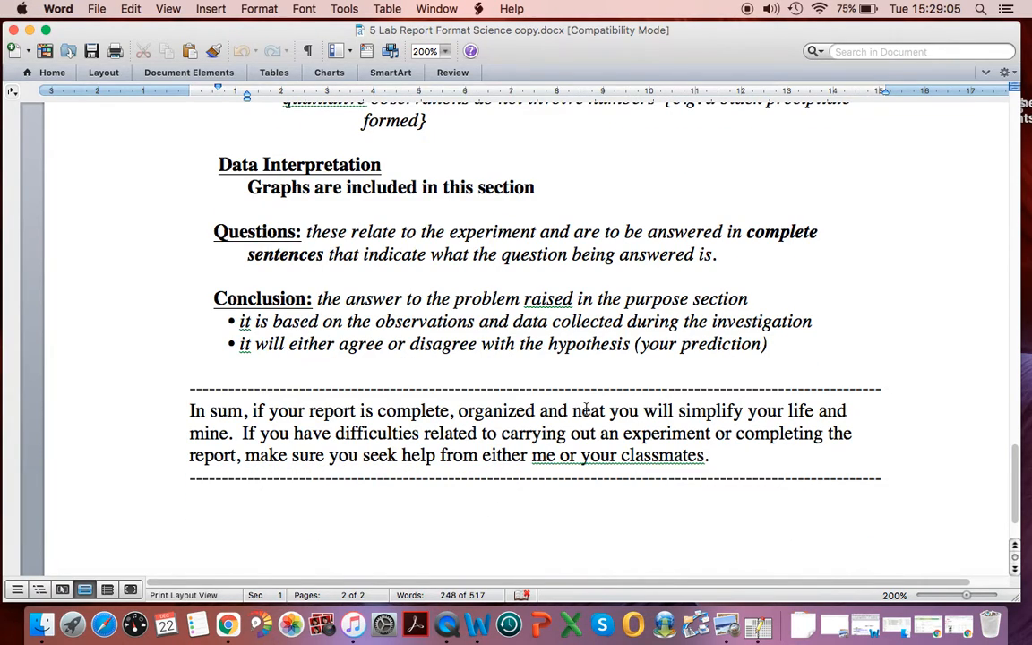